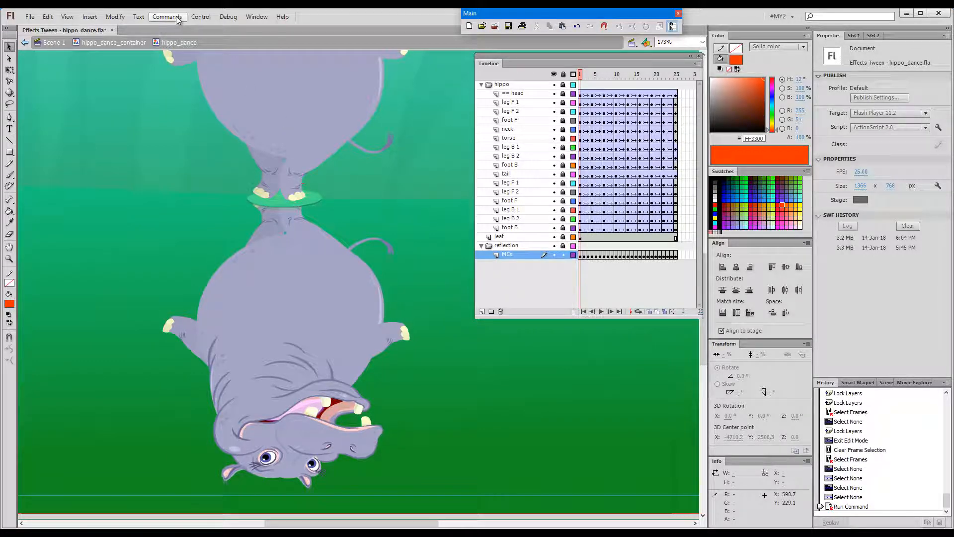
Show the Commands list and bring up the 09 EDAPT Help window of topics
click(167, 16)
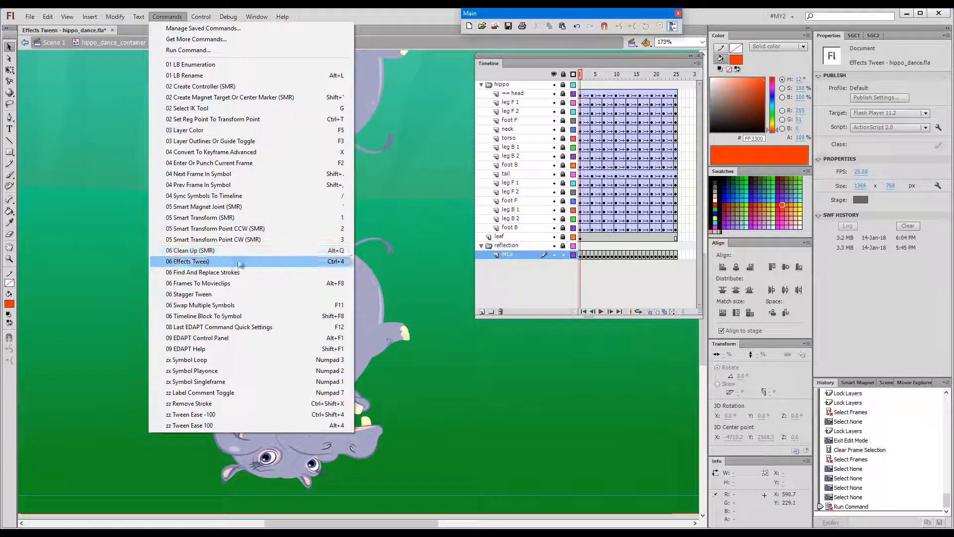
mouse_move(263, 283)
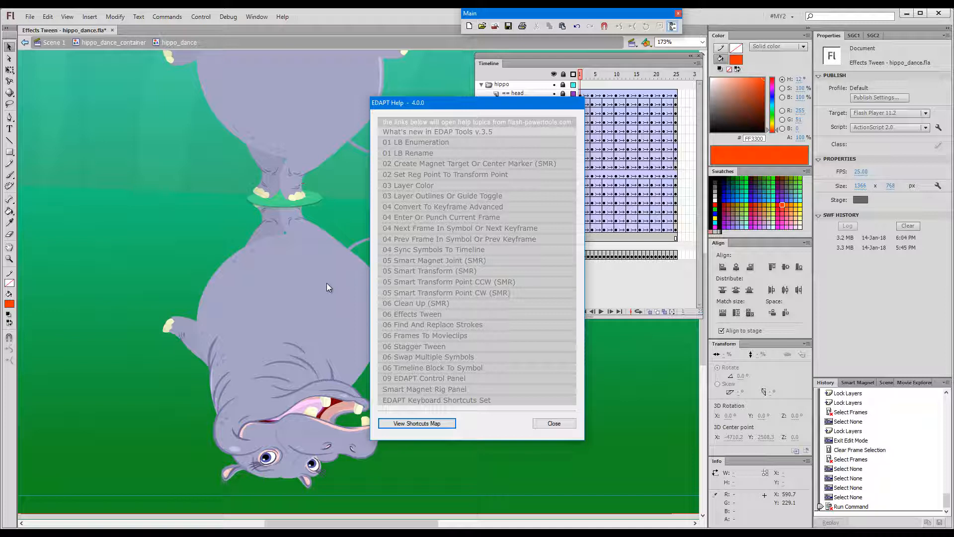
mouse_move(464, 319)
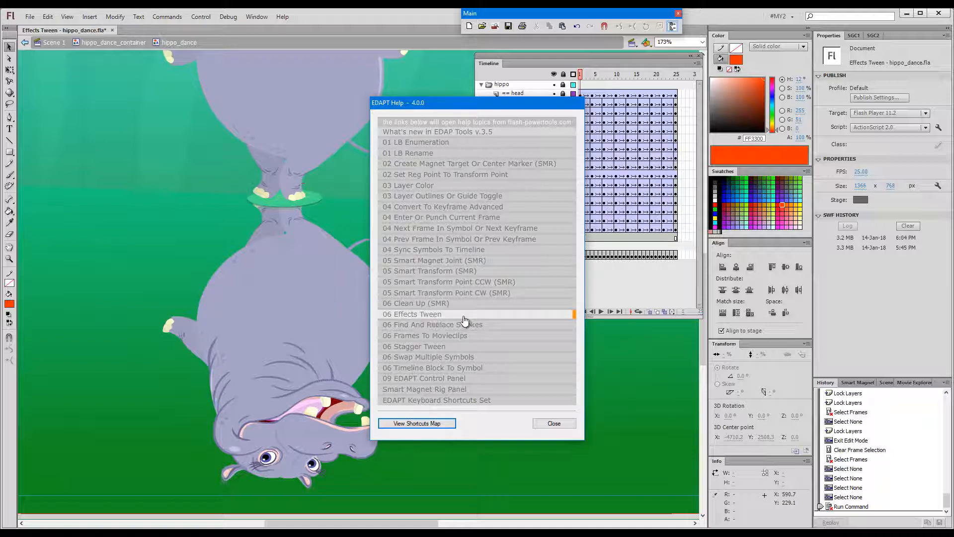
Follow the 06 Effects Tween topic to its flash-powertools.com help page in Opera
click(412, 314)
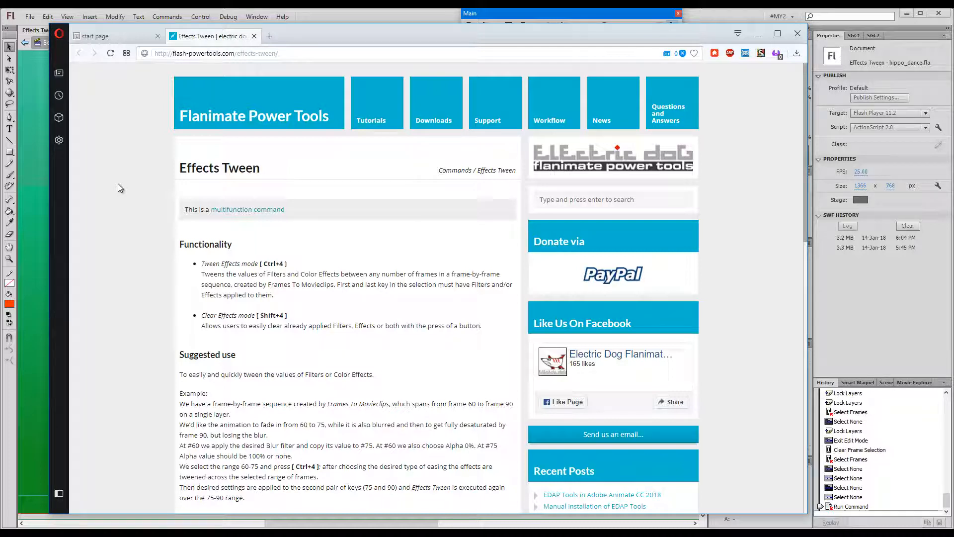
mouse_move(120, 209)
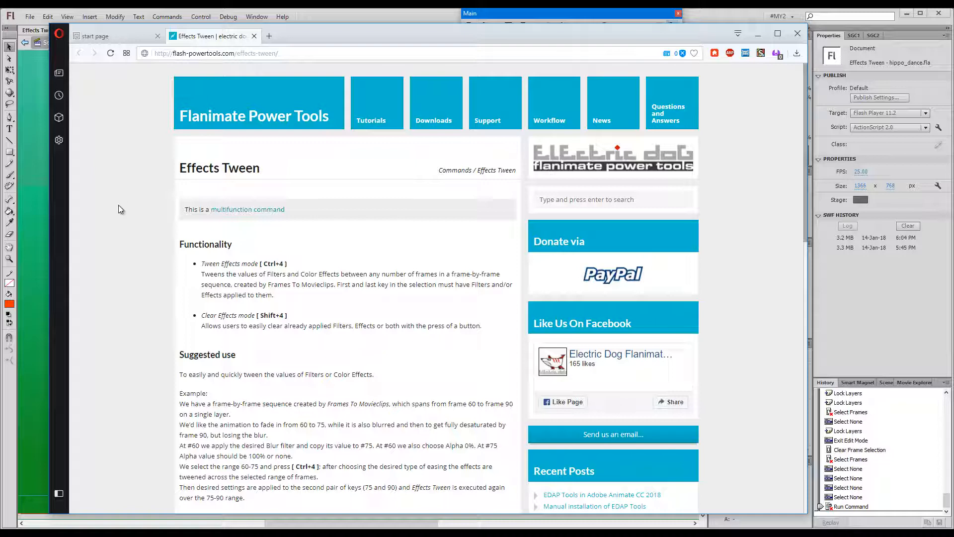
mouse_move(122, 254)
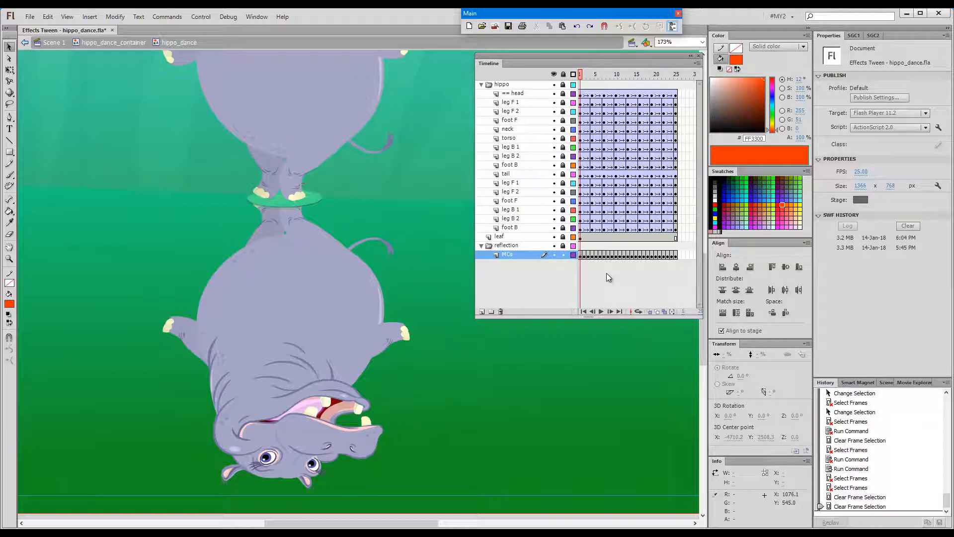
mouse_move(654, 261)
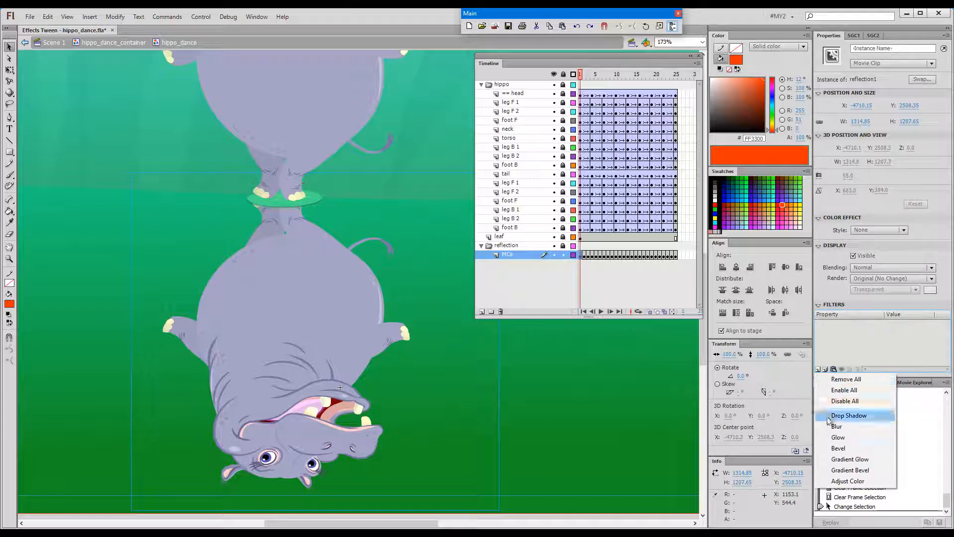
Give the reflection clip a 15 px Blur filter, Overlay blending and an Alpha colour effect
click(838, 426)
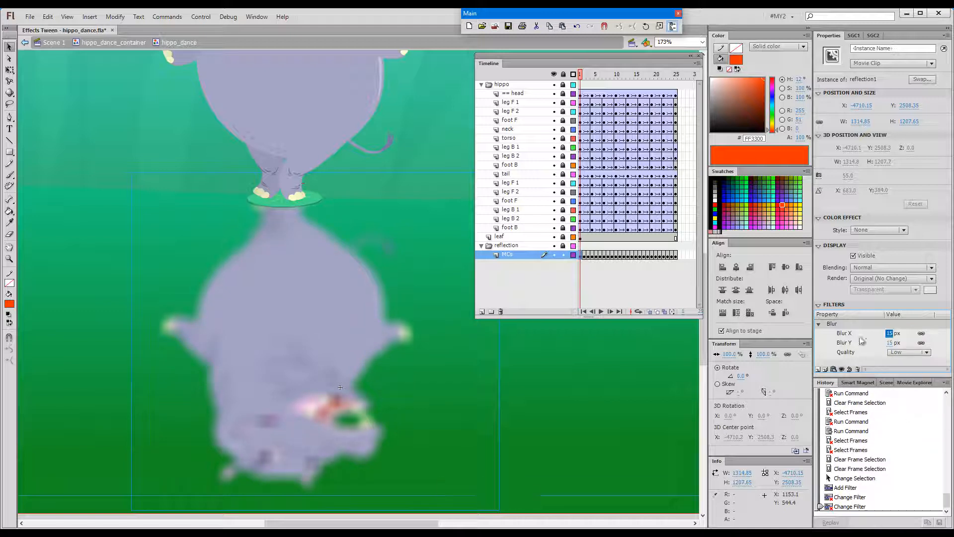
click(891, 268)
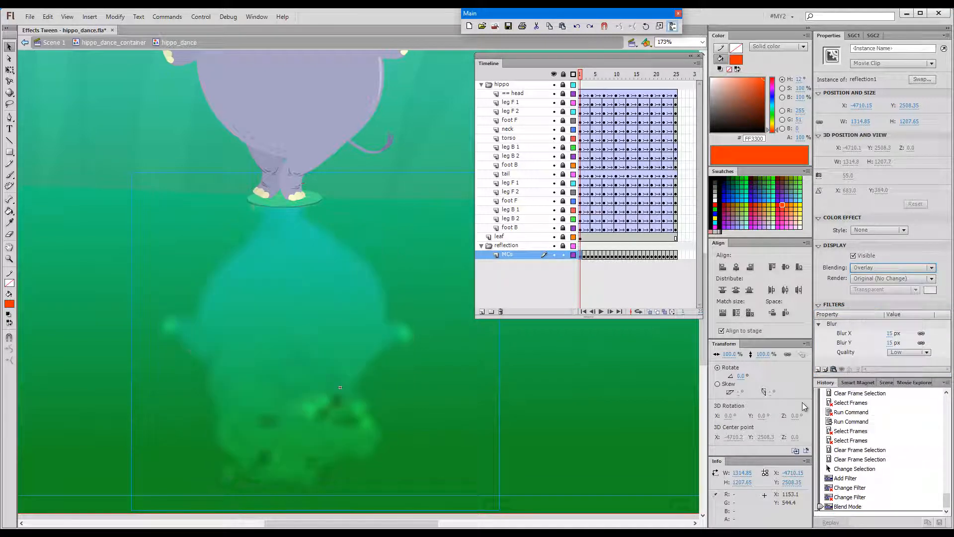
click(903, 230)
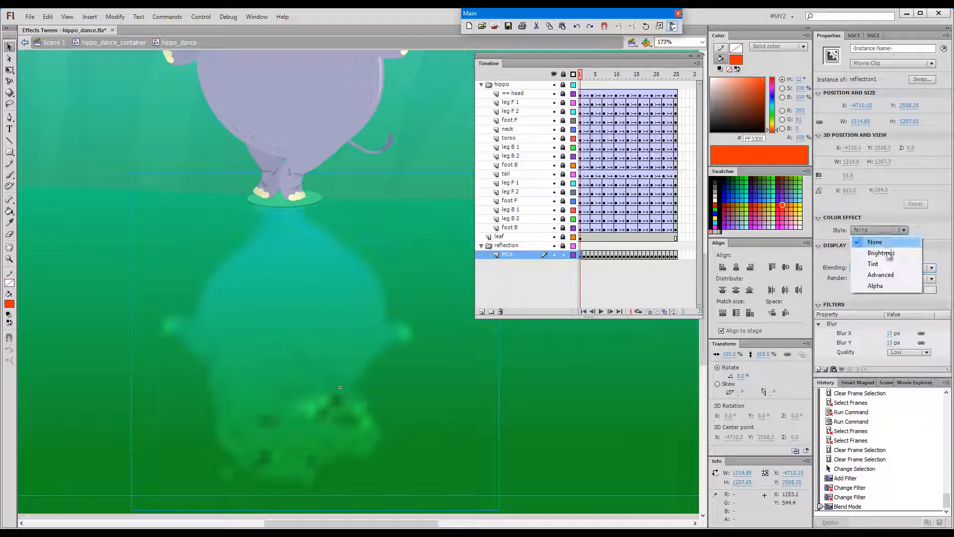
click(875, 285)
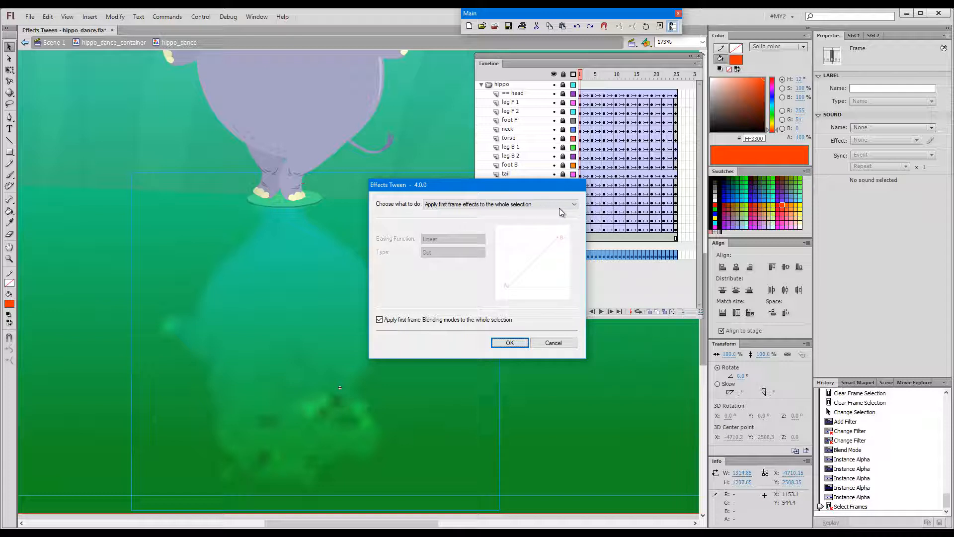
Run Effects Tween with 'Apply first frame effects to the whole selection' across the 24 reflection frames
click(498, 204)
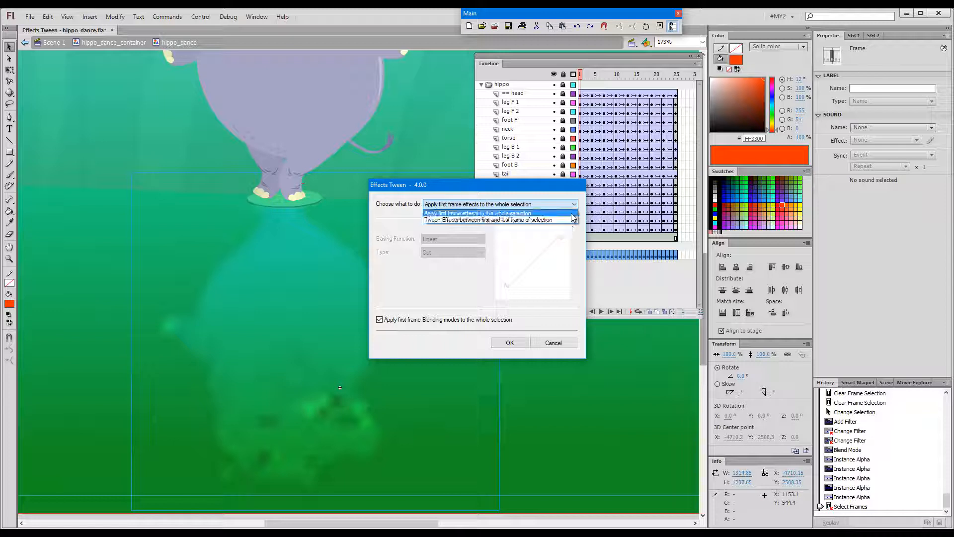
click(478, 212)
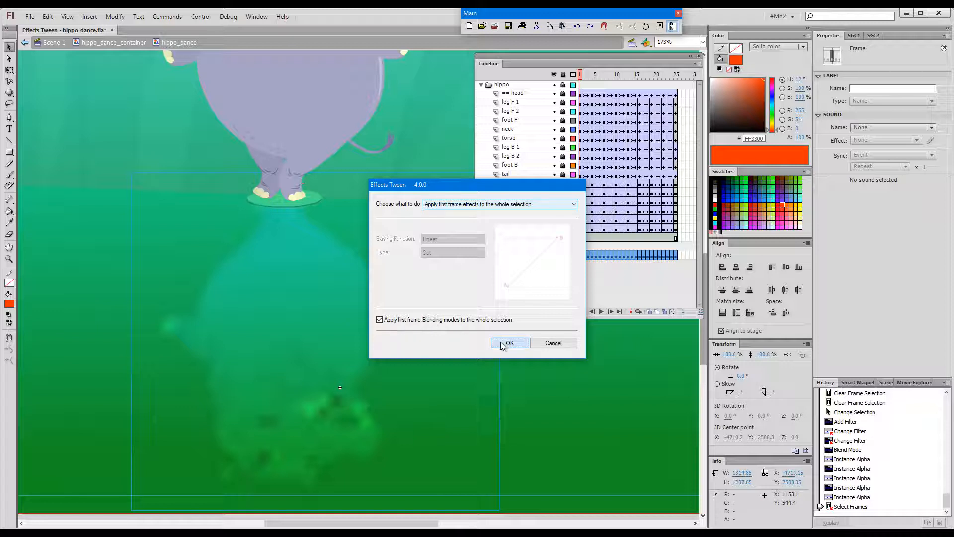
click(509, 342)
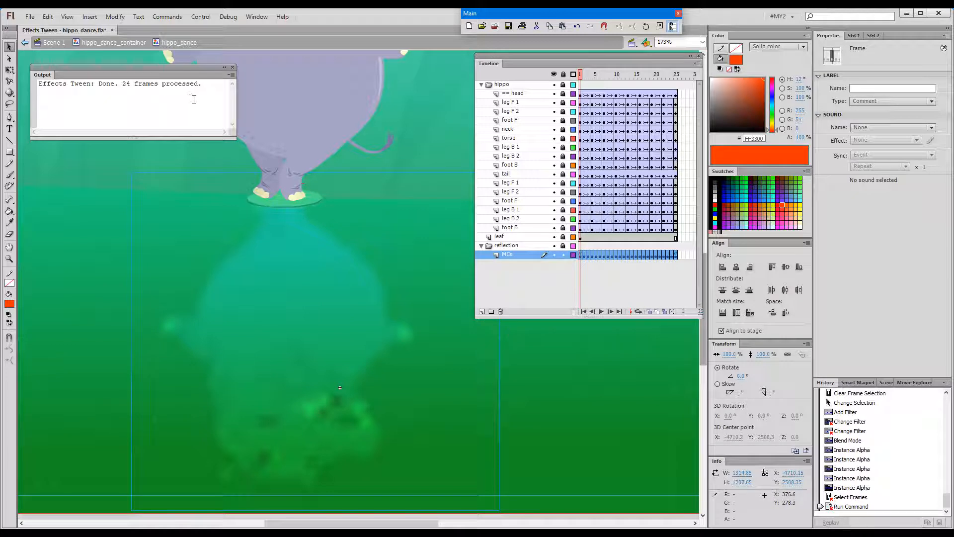
click(588, 265)
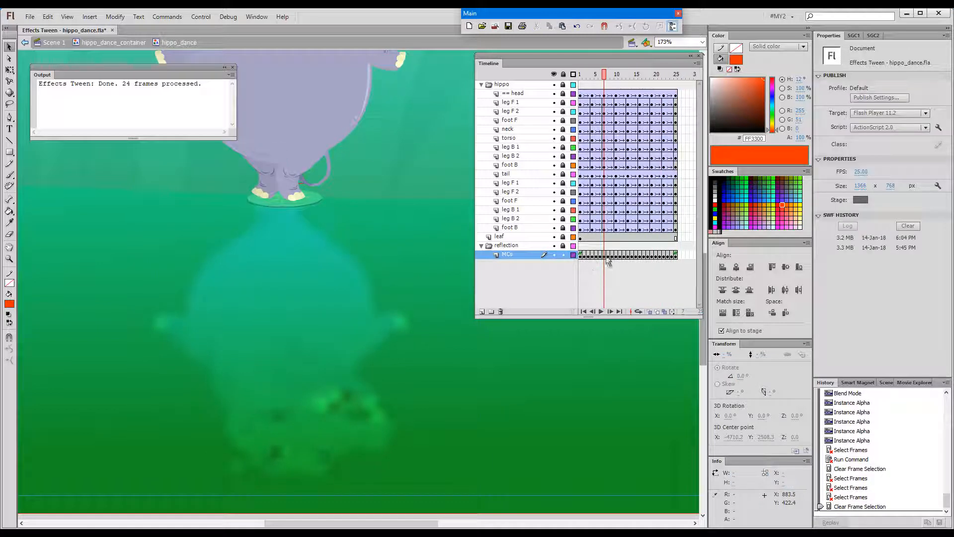
click(624, 254)
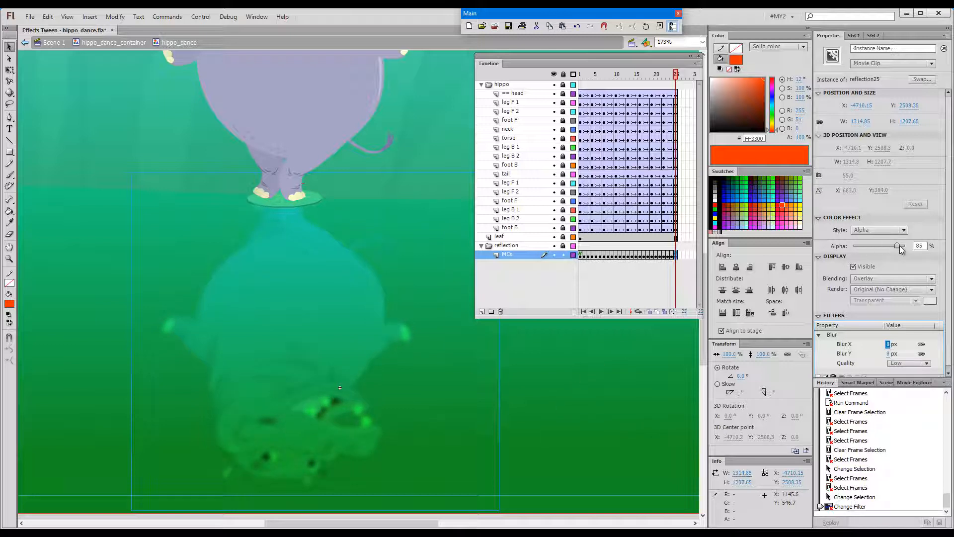
Set the last frame's reflection to 85% alpha with 0 px blur
drag(897, 245, 903, 245)
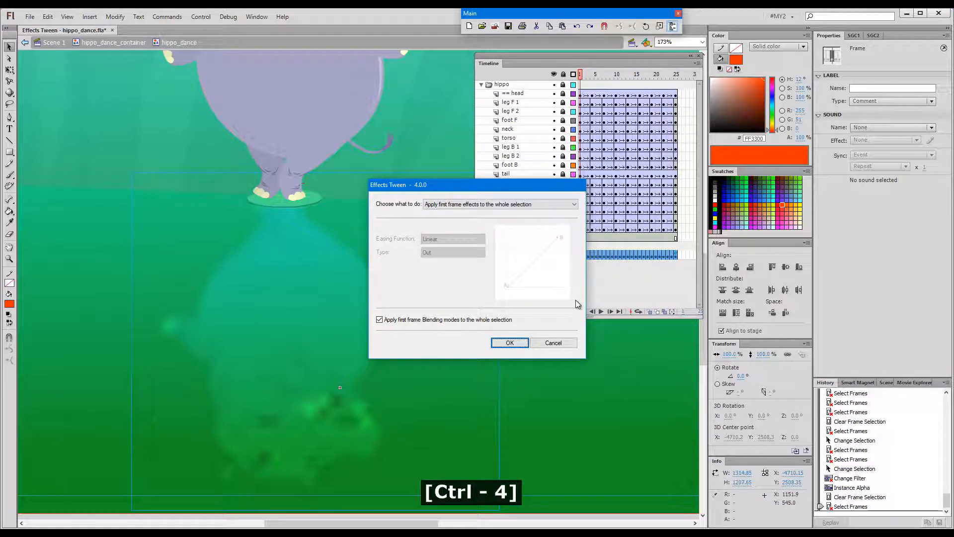
Switch Effects Tween to tween between first and last frames without copying first-frame blending
click(498, 204)
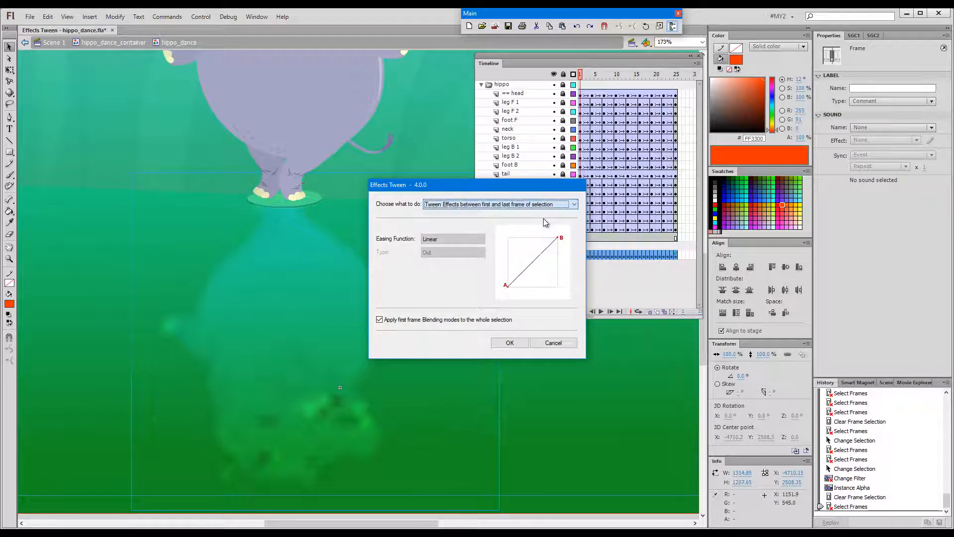
click(379, 320)
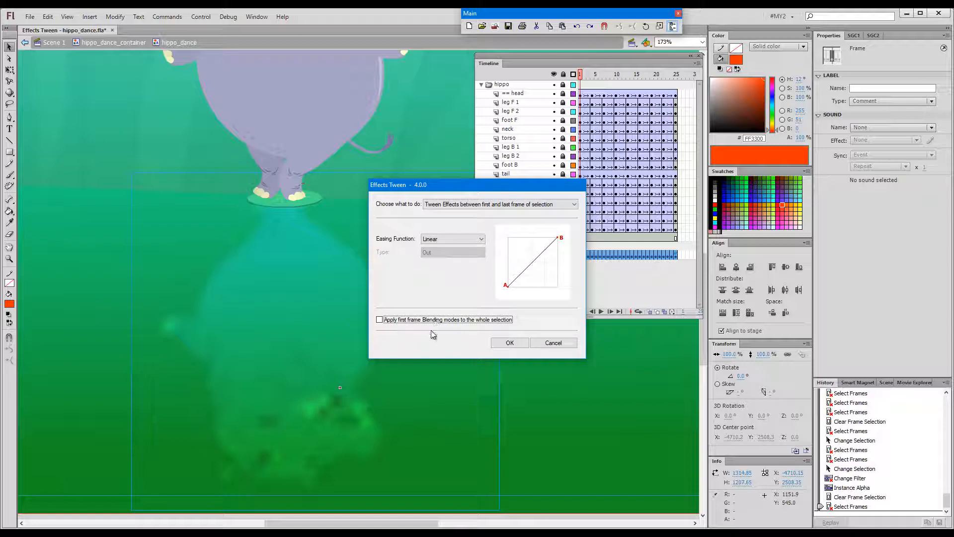
drag(426, 184, 471, 96)
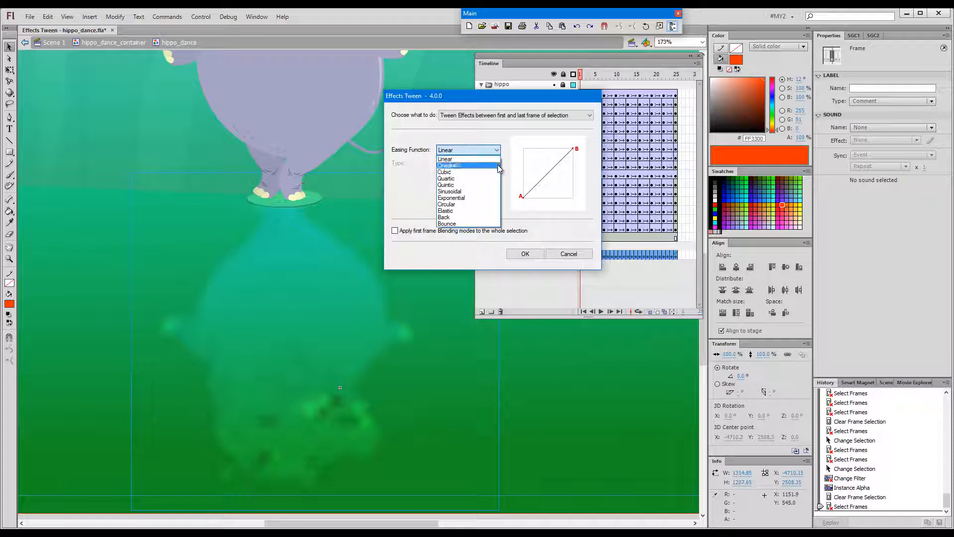
Set Quadratic easing with type In and run the tween across the reflection frames
click(449, 165)
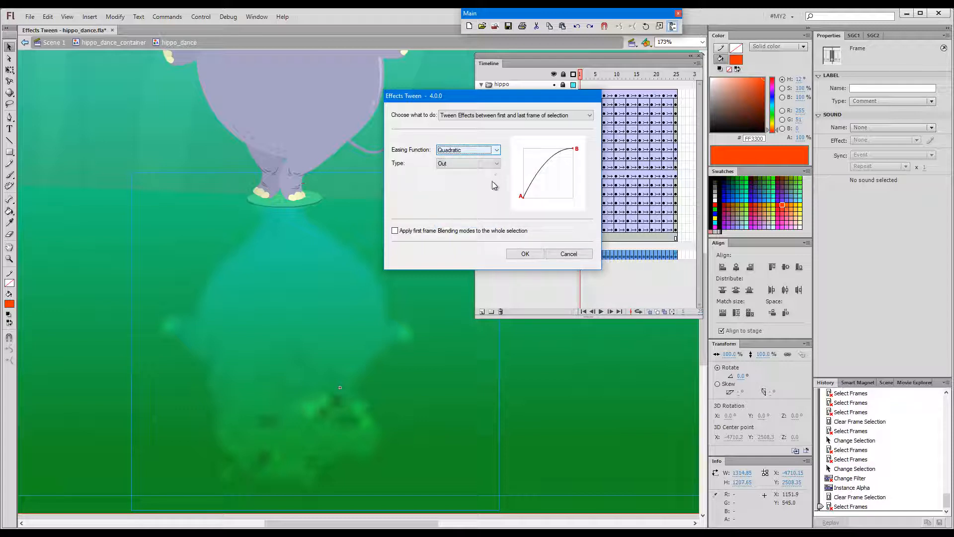
click(466, 163)
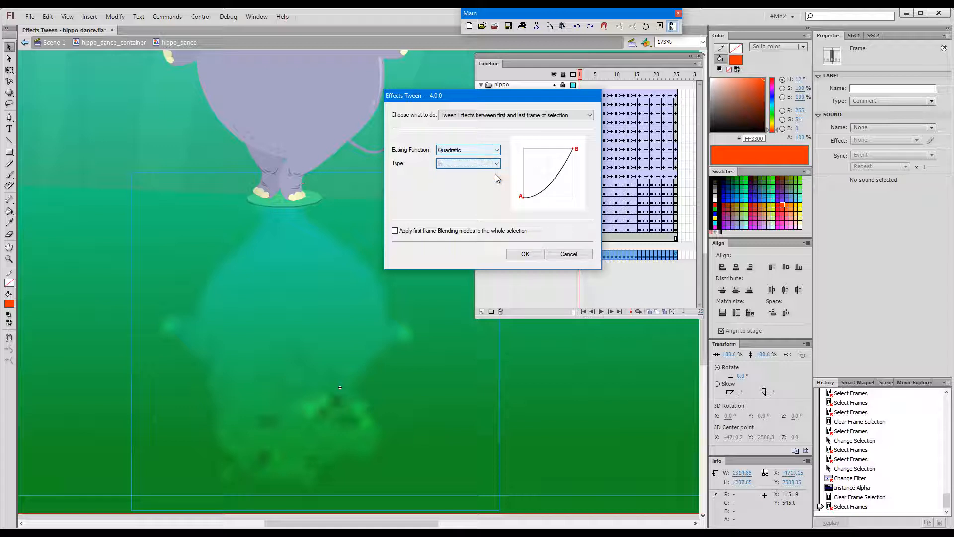
click(496, 163)
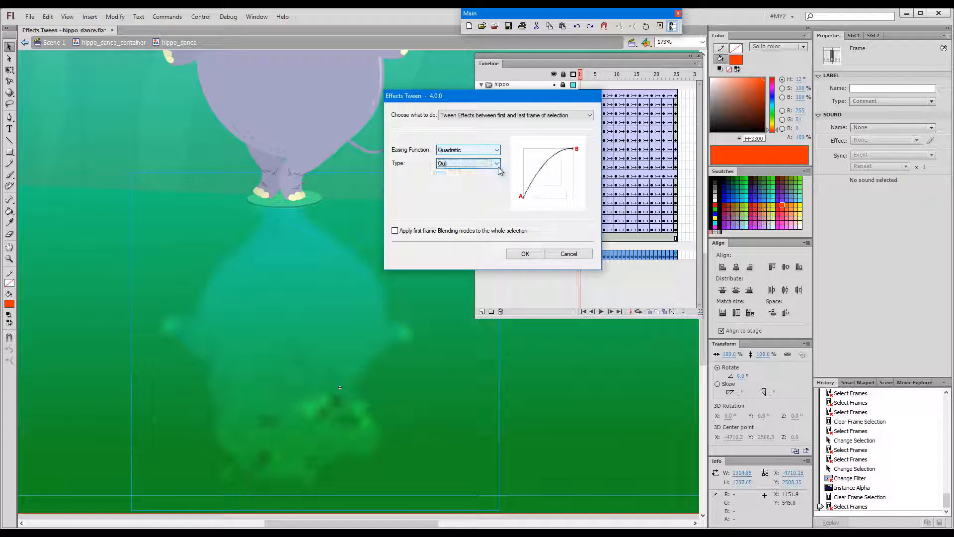
click(496, 163)
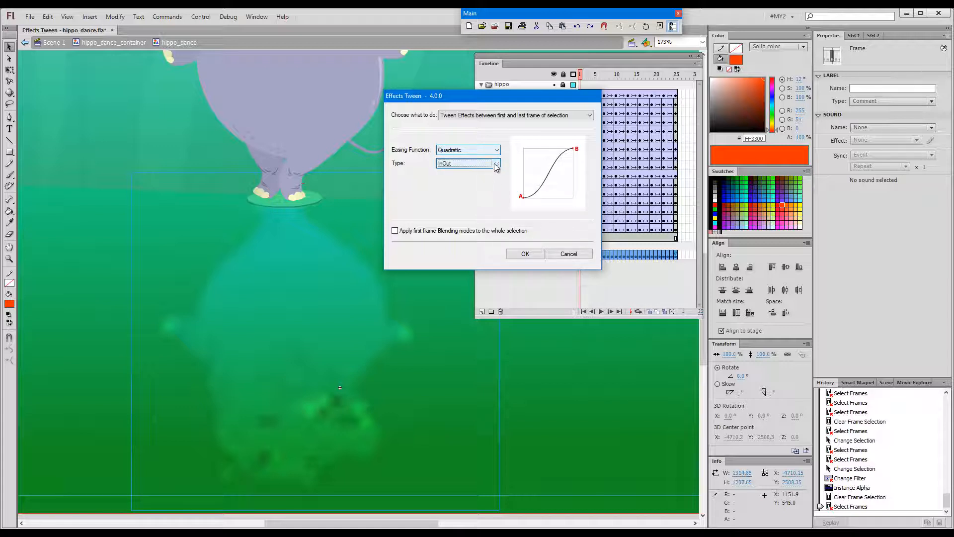
click(467, 163)
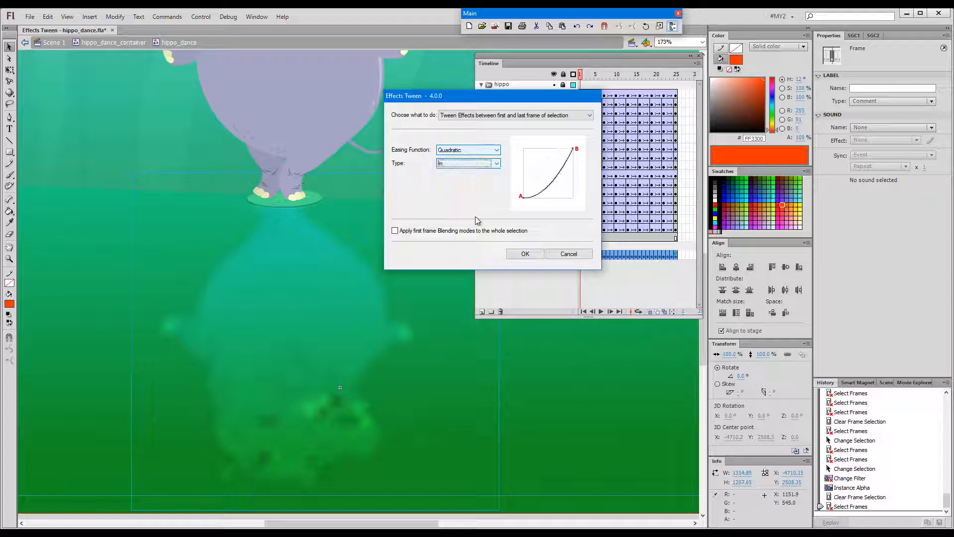
click(524, 254)
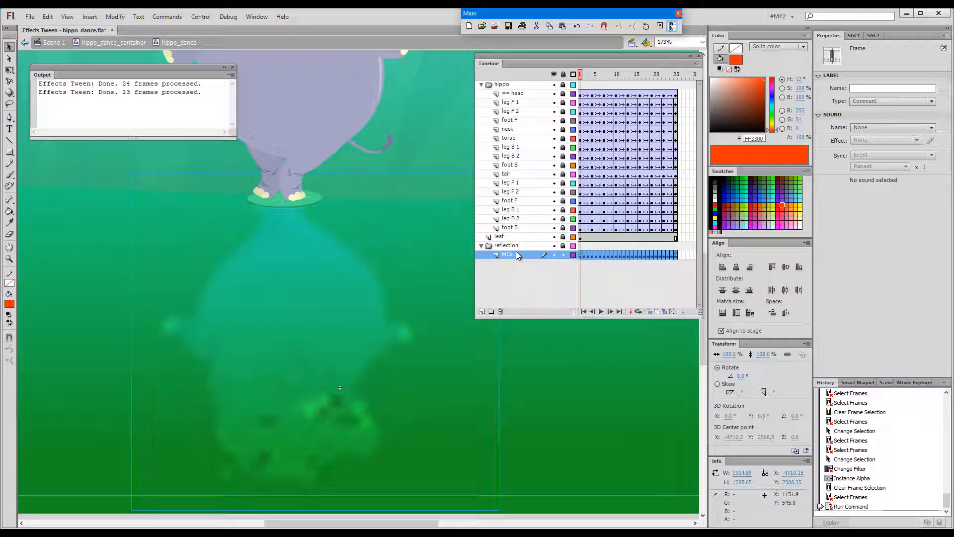
click(592, 73)
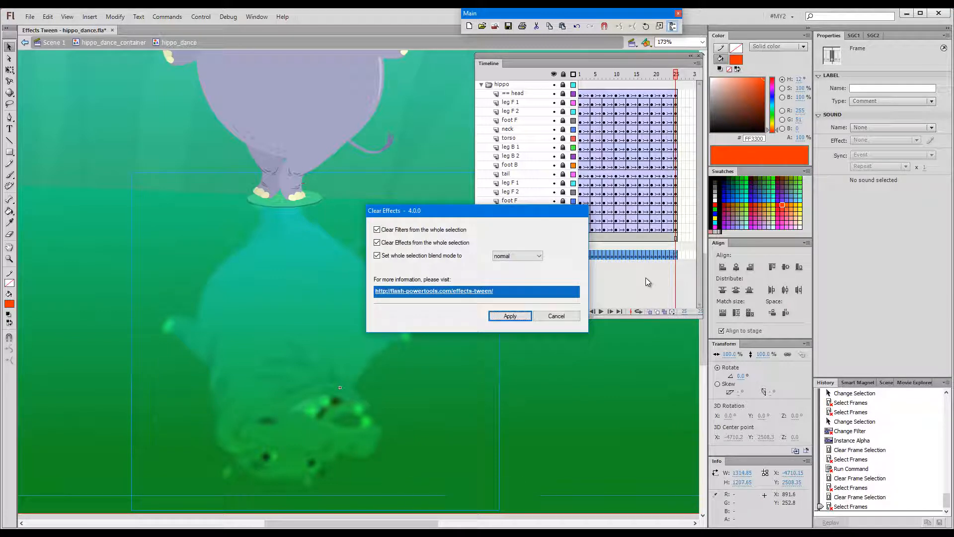
mouse_move(563, 244)
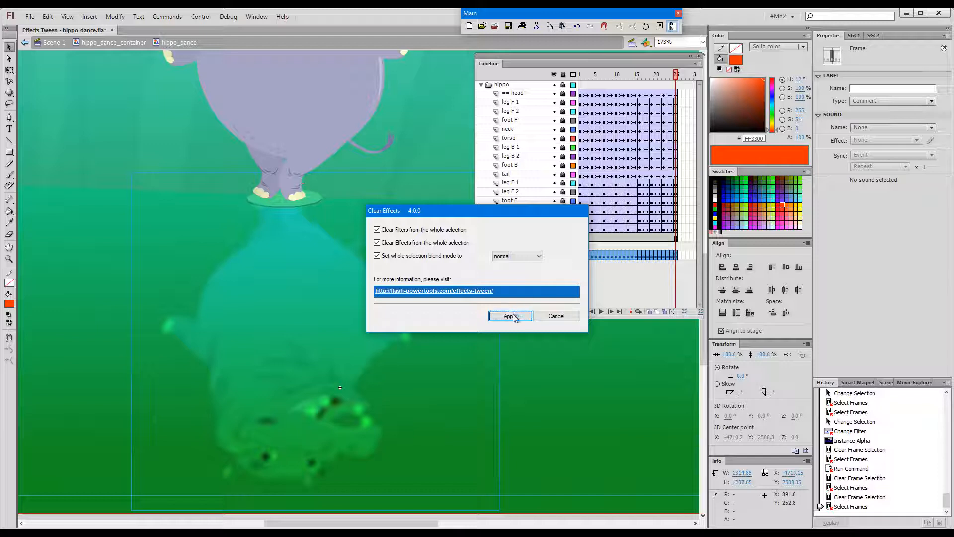
Apply Clear Effects to the reflection frames, removing filters, effects and resetting blend to normal
click(509, 316)
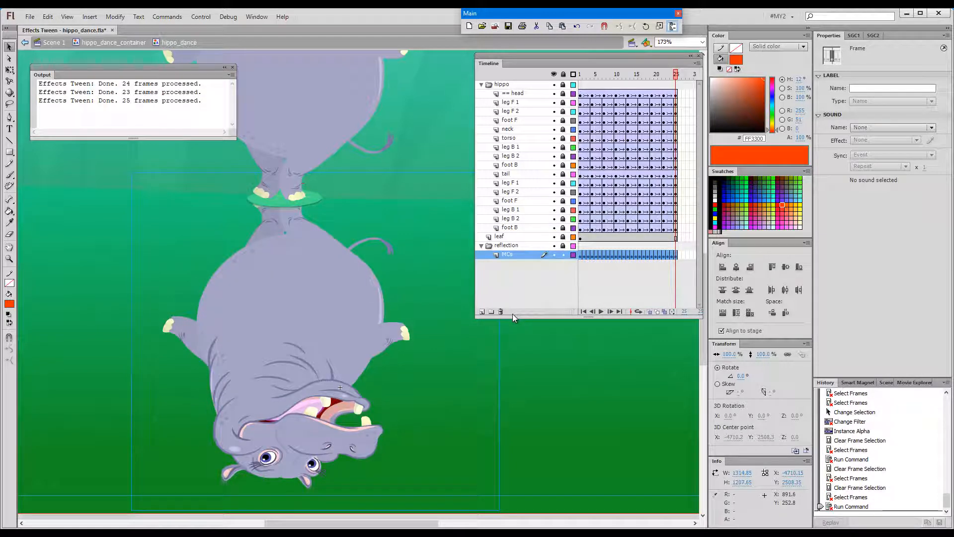
key(F1)
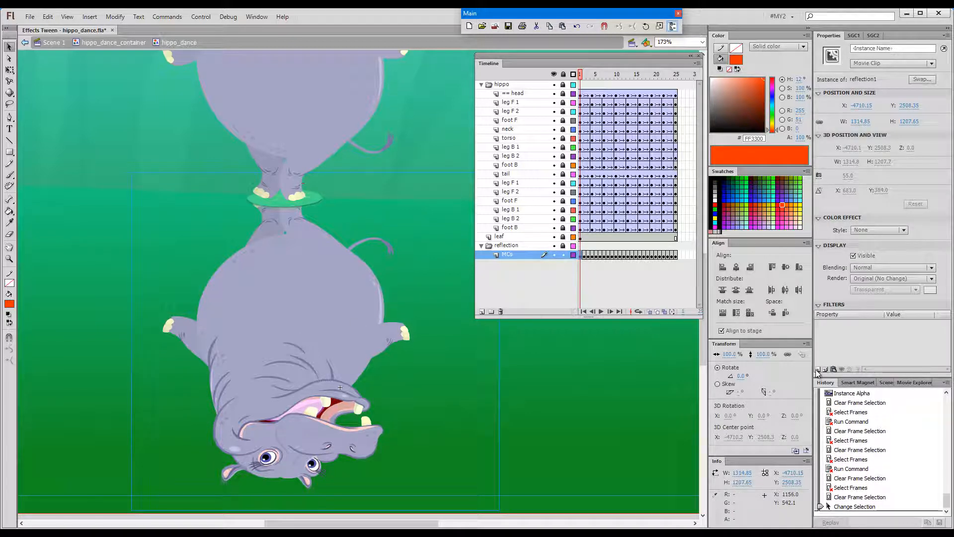
Add a Blur filter to the reflection with a higher blur amount on the middle keyframe
click(824, 369)
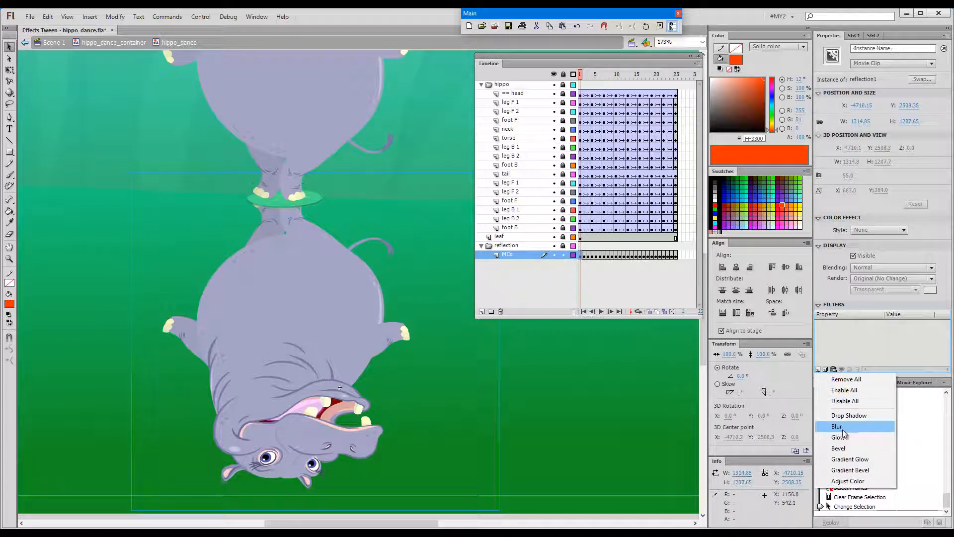
click(836, 426)
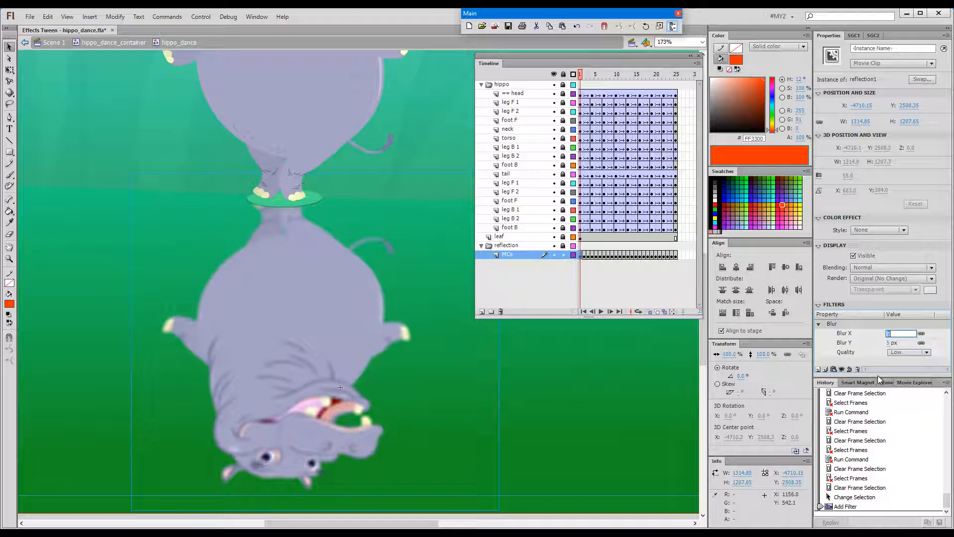
text(13)
key(enter)
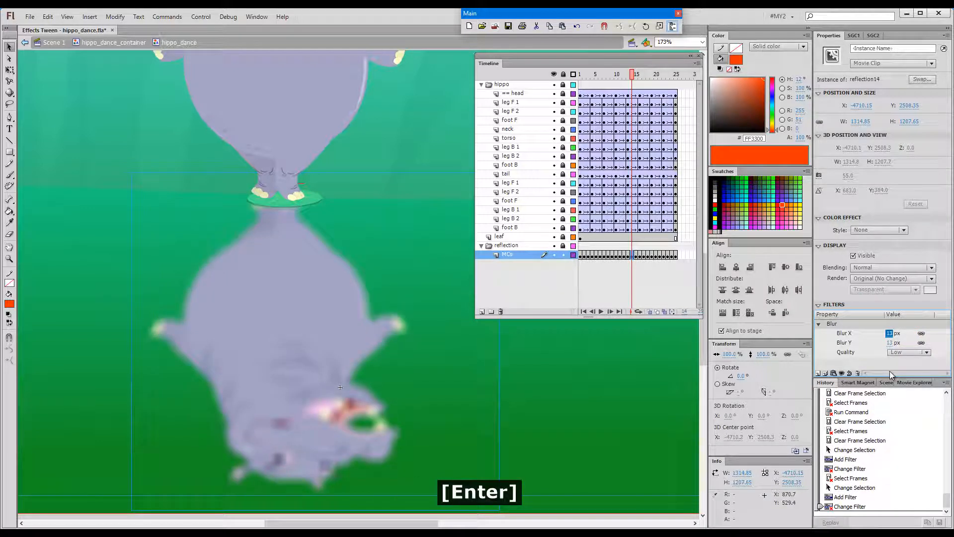
Run Effects Tween (Ctrl+4) with Linear easing on both halves so blur rises then clears, and preview it
key(ctrl+4)
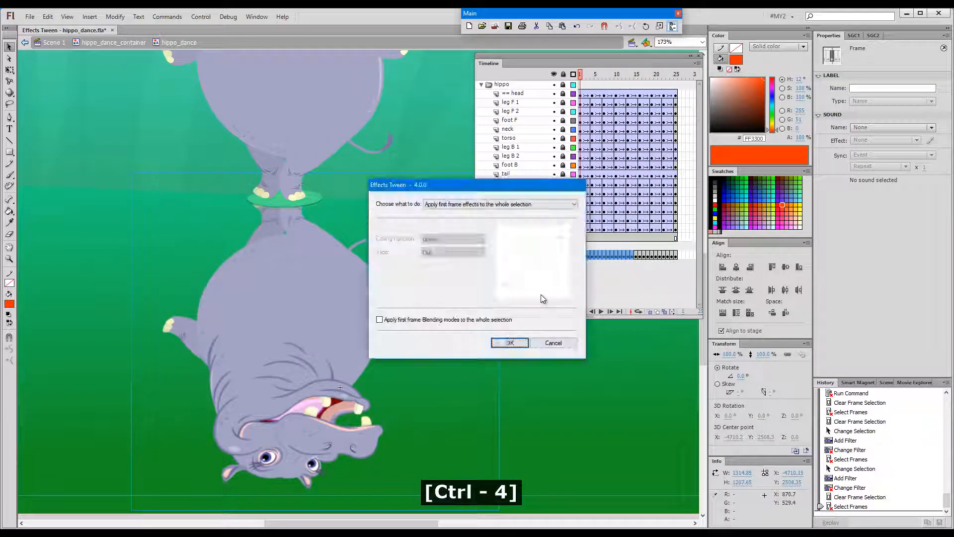
click(498, 203)
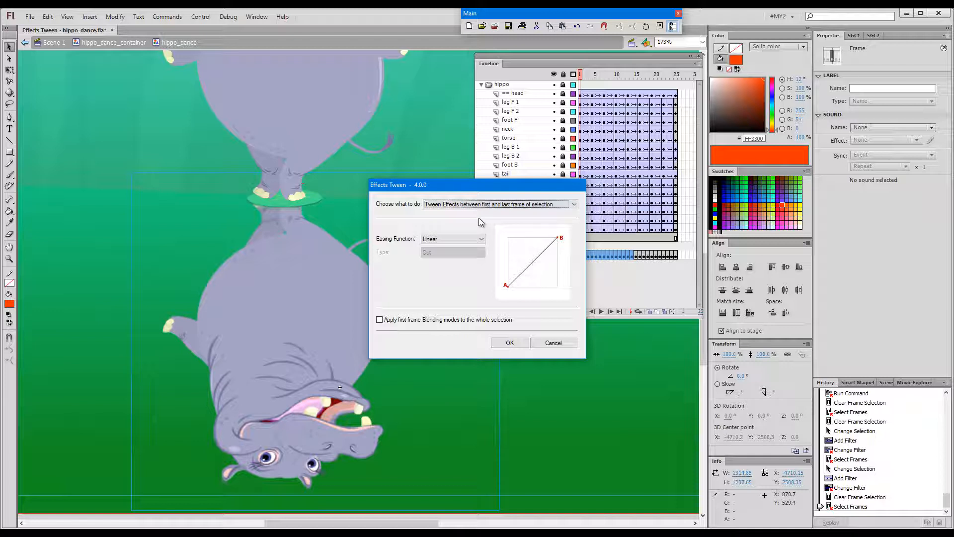
click(509, 342)
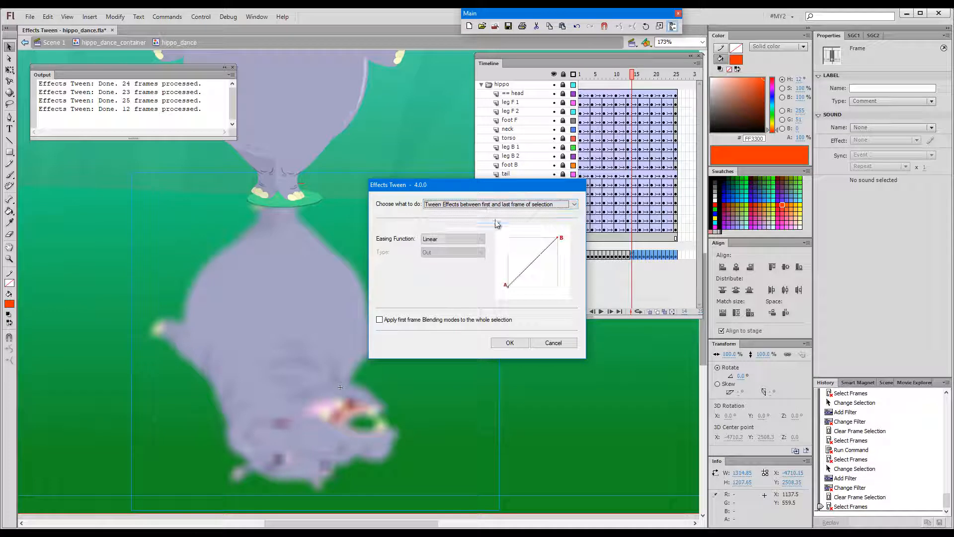
click(510, 342)
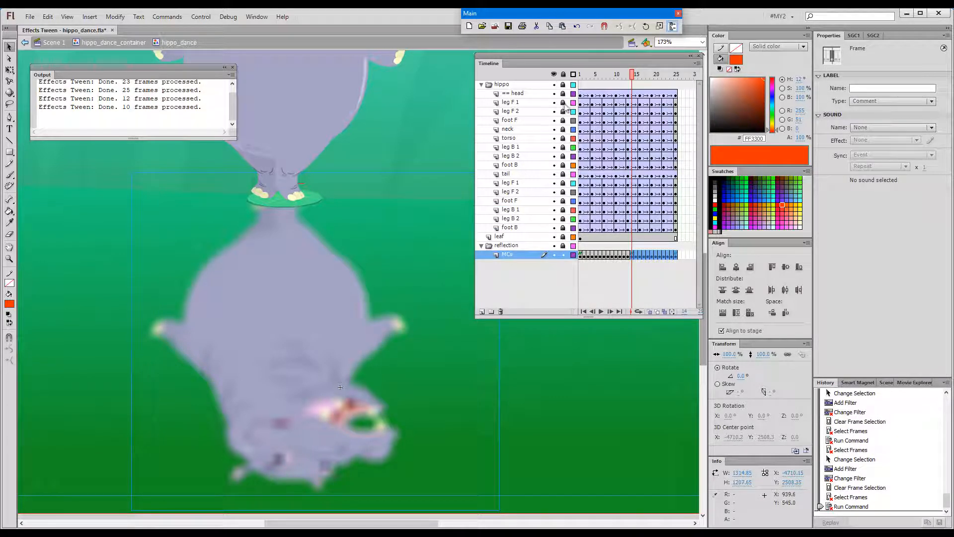
click(587, 73)
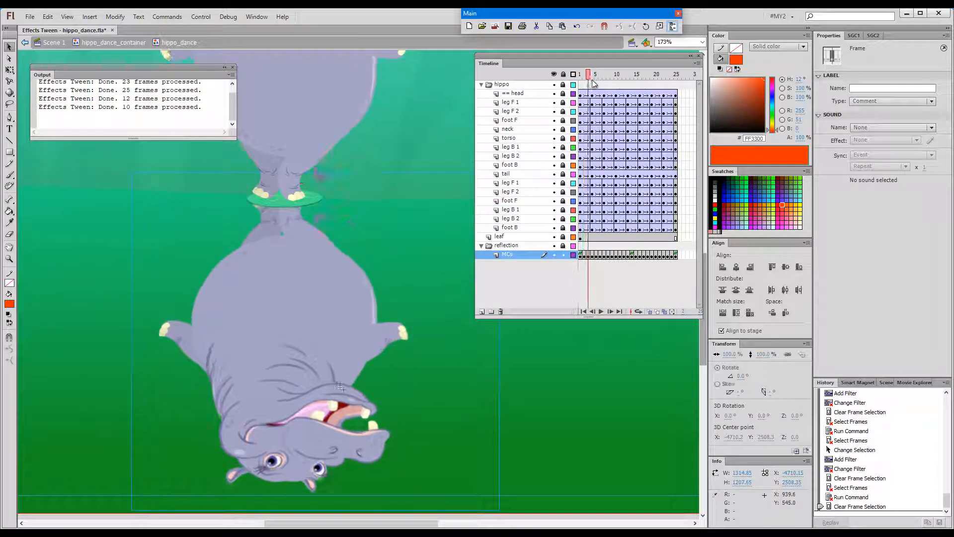
click(636, 73)
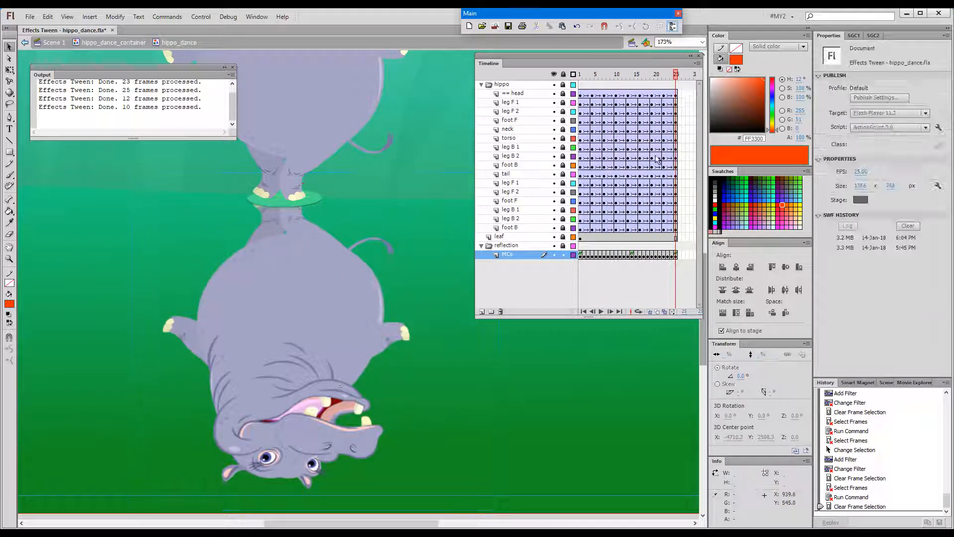
click(578, 74)
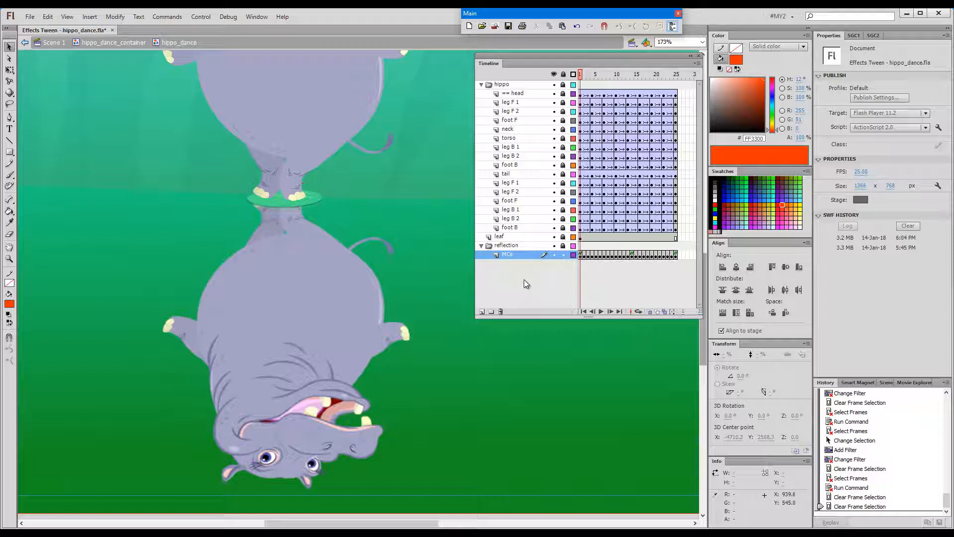
mouse_move(526, 284)
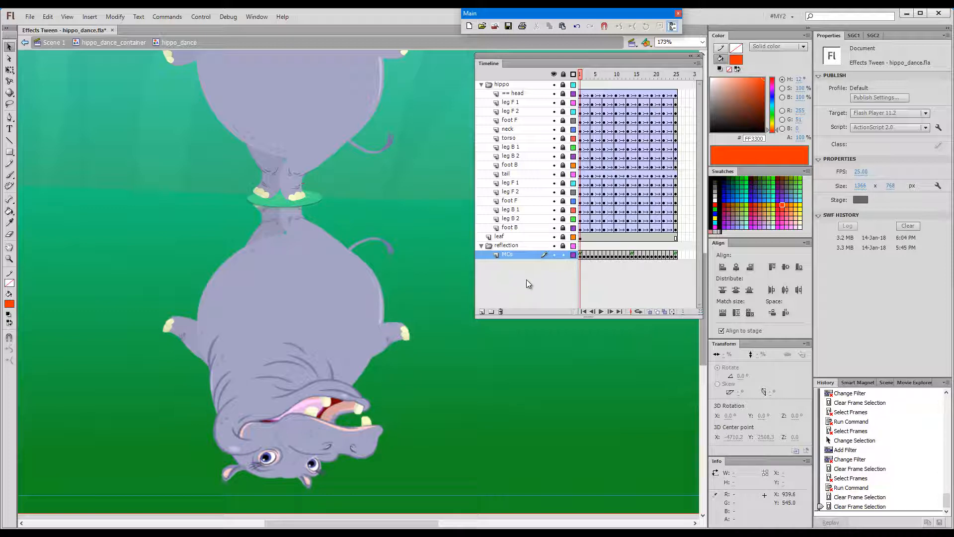
mouse_move(529, 284)
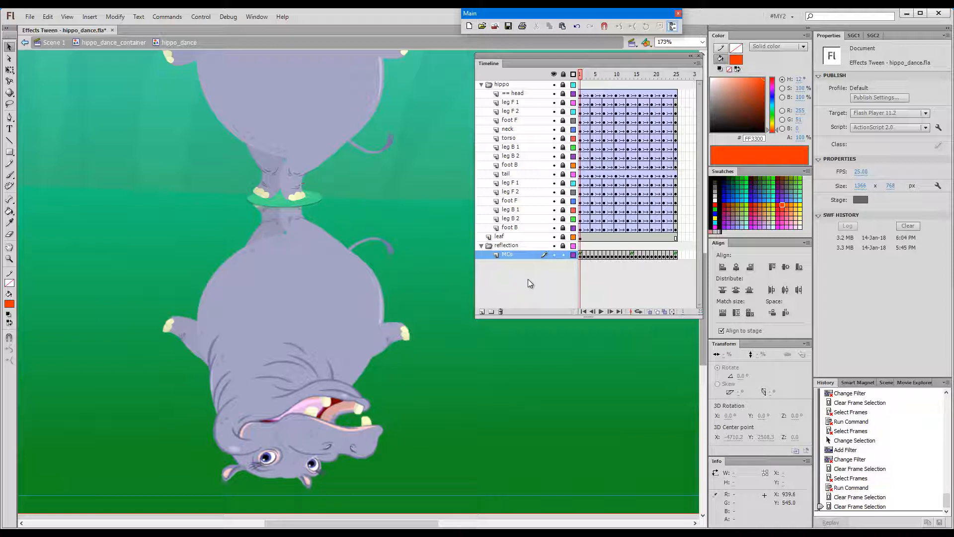